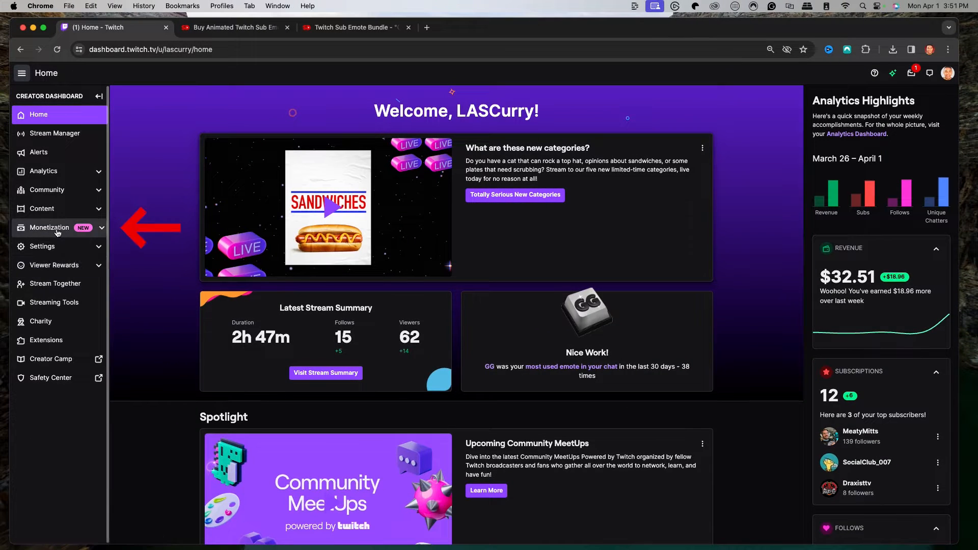
Step: Go to Monetization > Subscriptions and reach the channel's new Emotes page
click(48, 227)
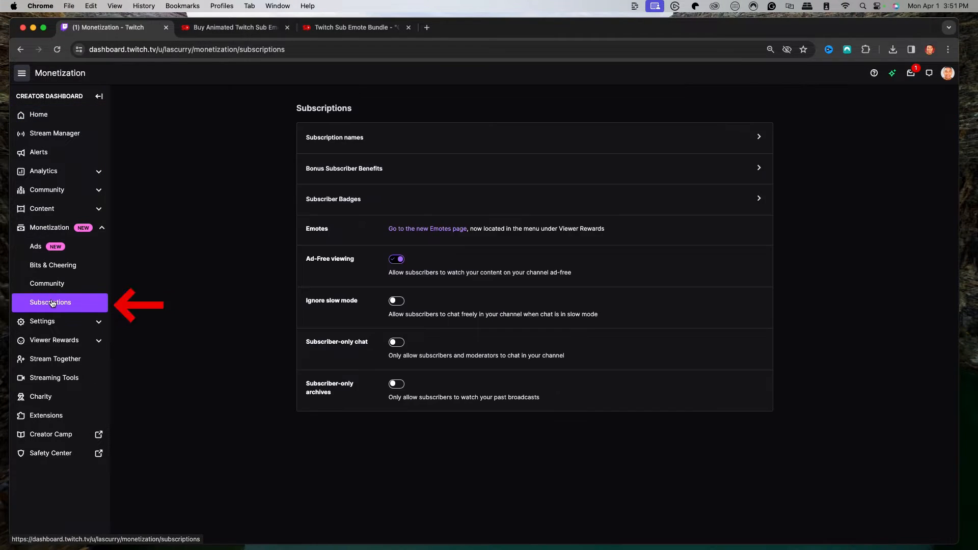
click(427, 228)
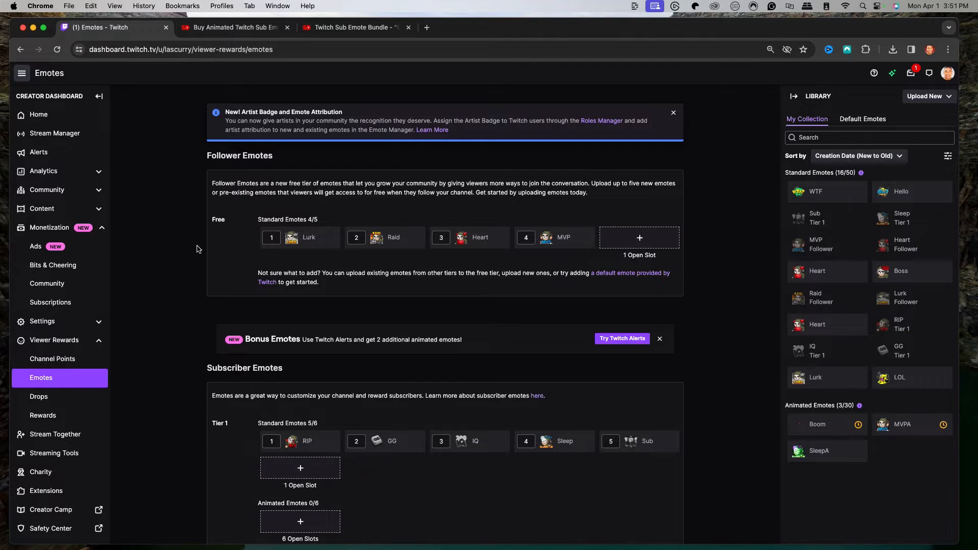
scroll(up, 3)
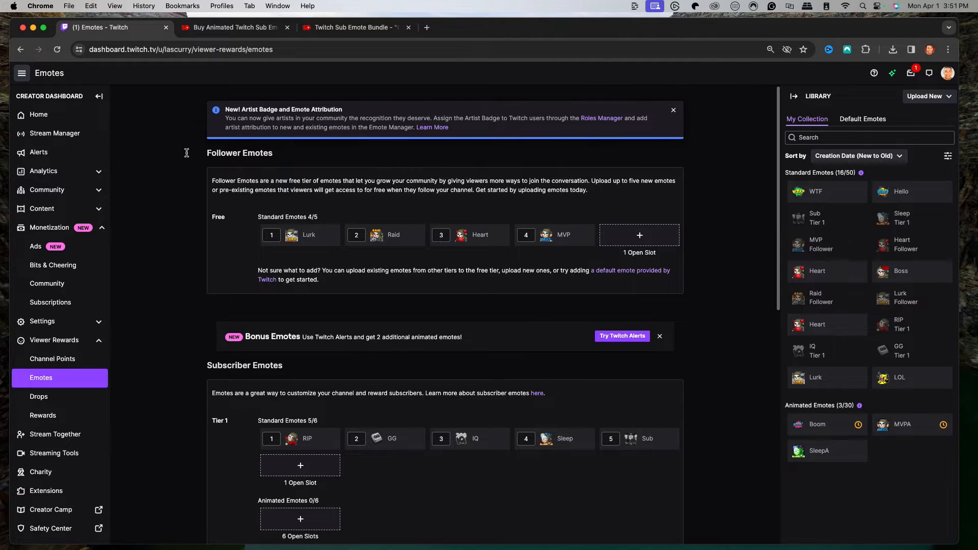
mouse_move(231, 236)
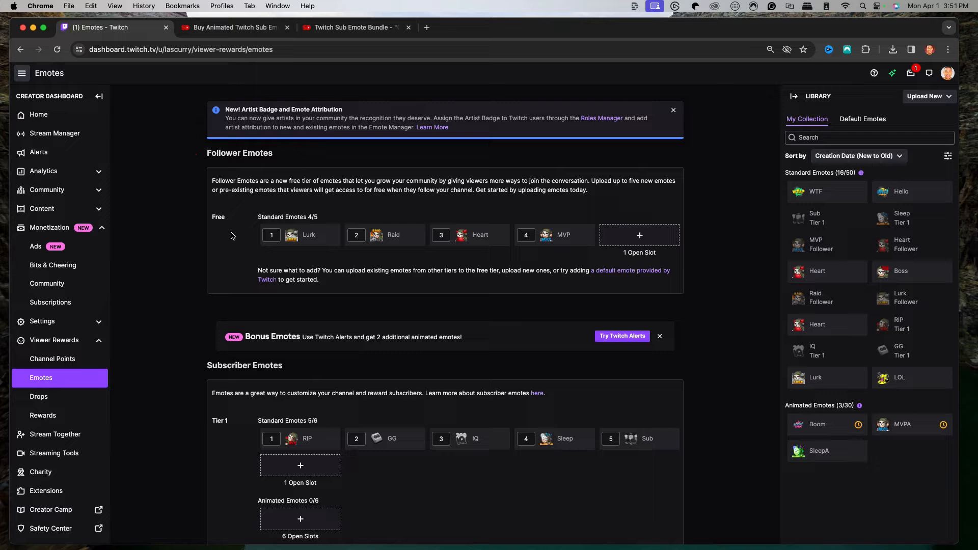
scroll(down, 3)
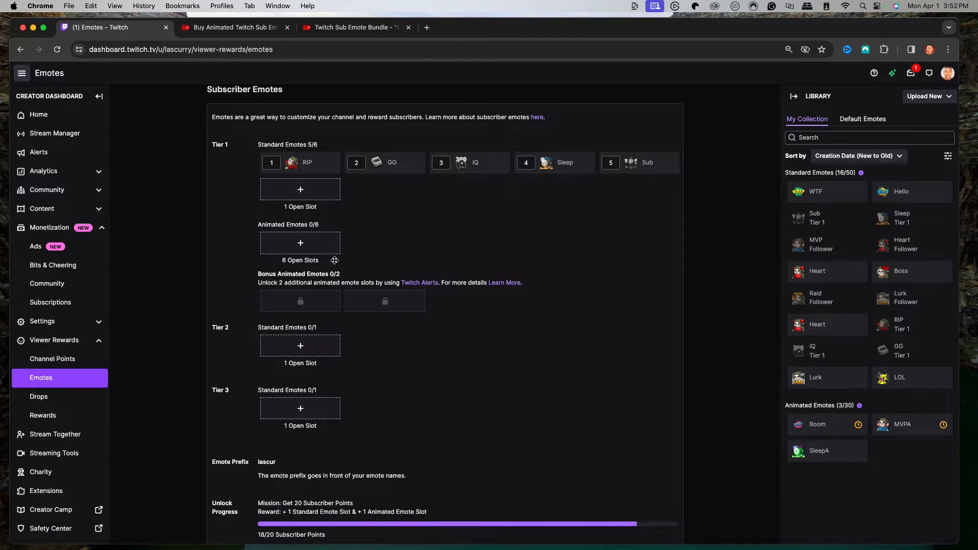
scroll(down, 3)
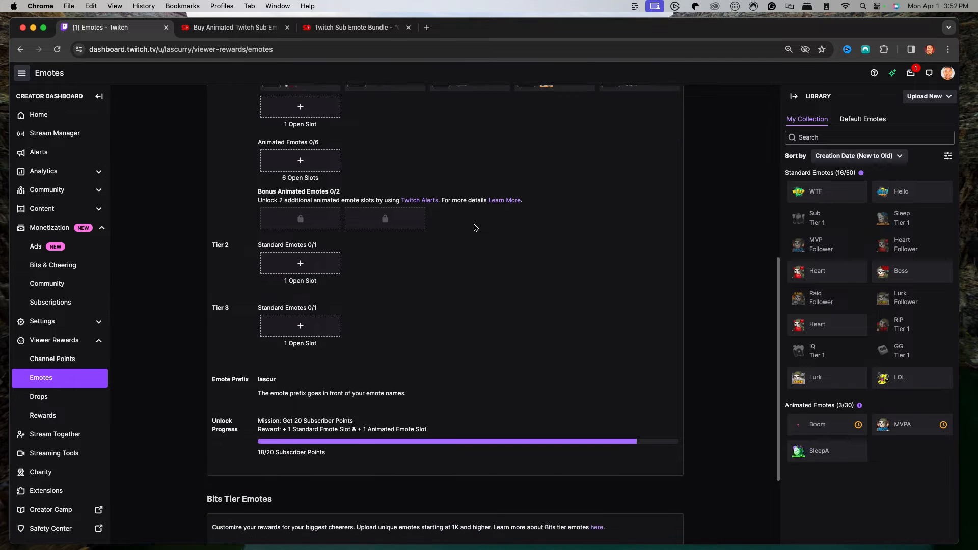
scroll(down, 3)
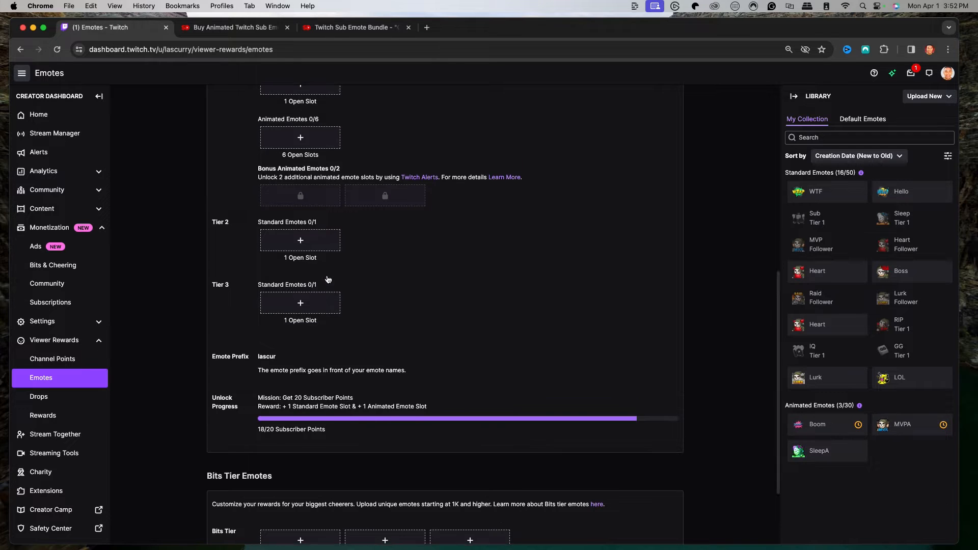
scroll(up, 3)
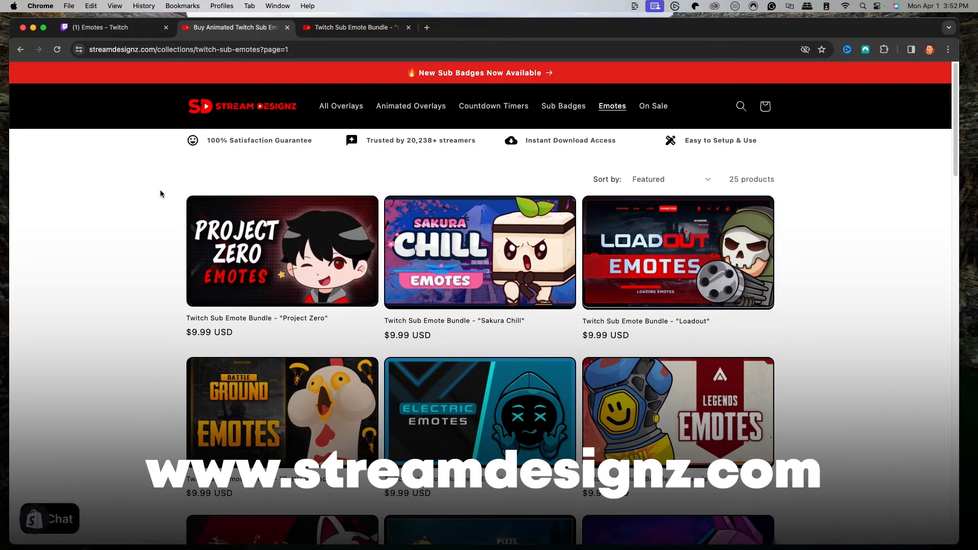
Step: Browse the Stream Designz collection to the Comic Text bundle, watch its preview, and return to Twitch
scroll(down, 3)
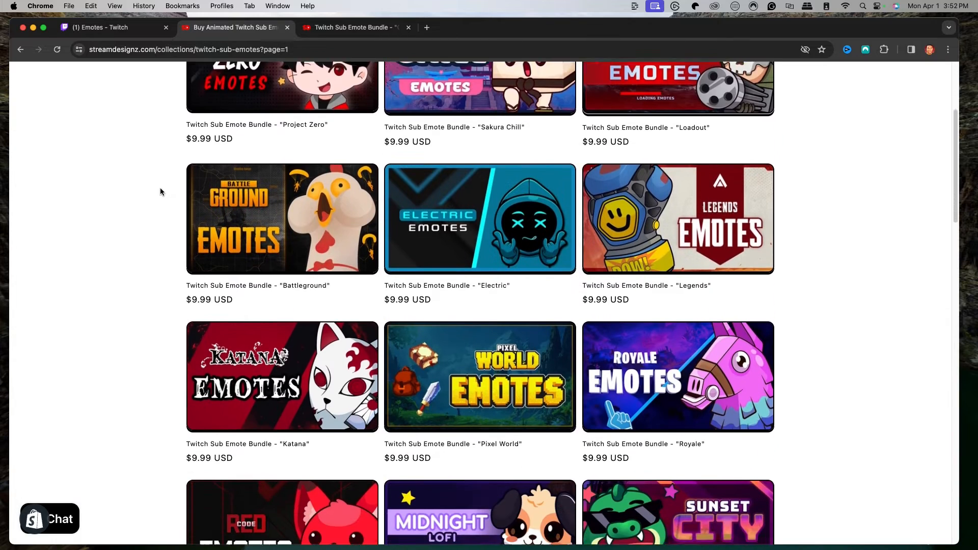
scroll(down, 3)
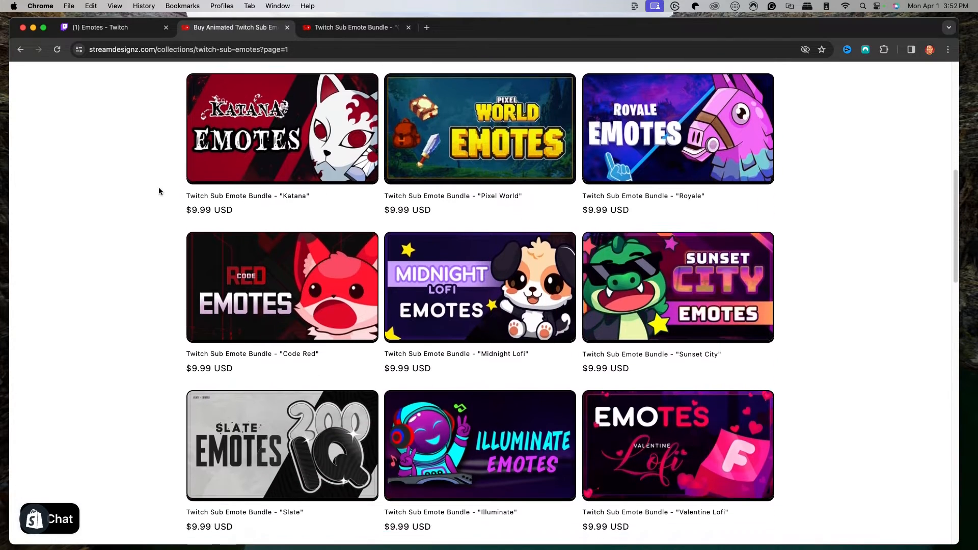
scroll(down, 3)
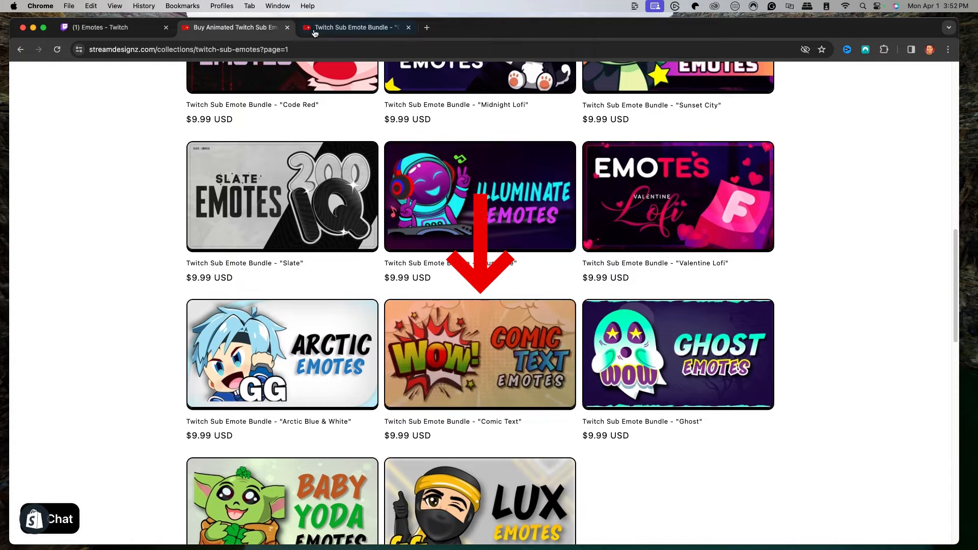
click(479, 354)
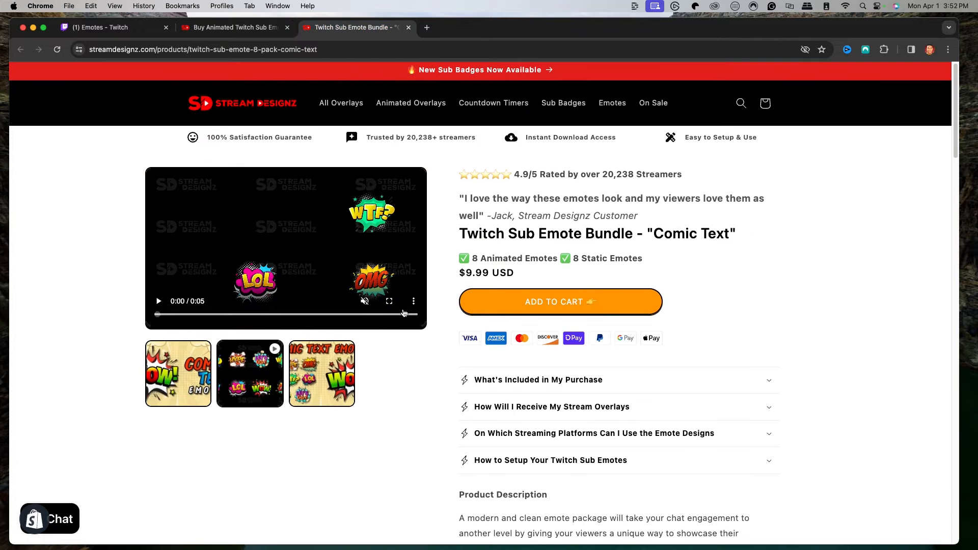
click(389, 302)
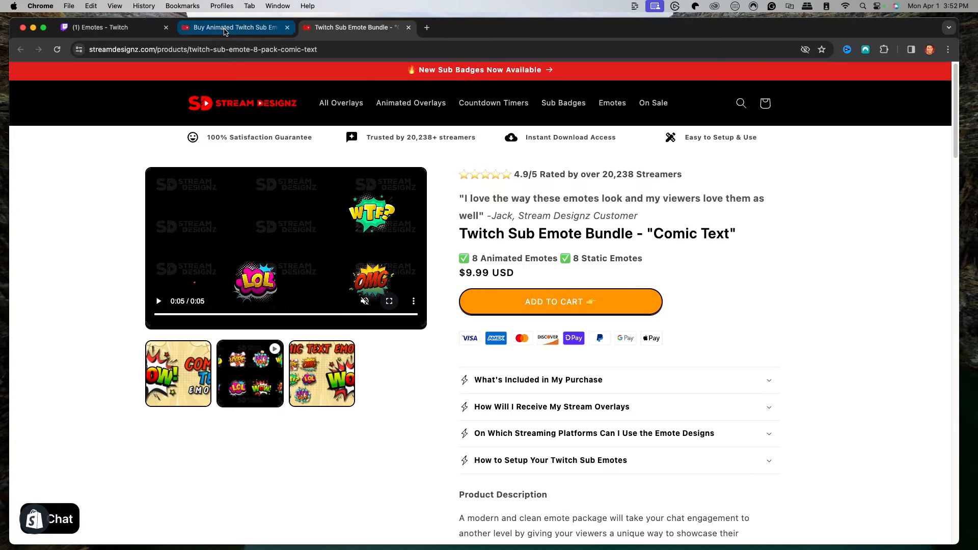
click(111, 27)
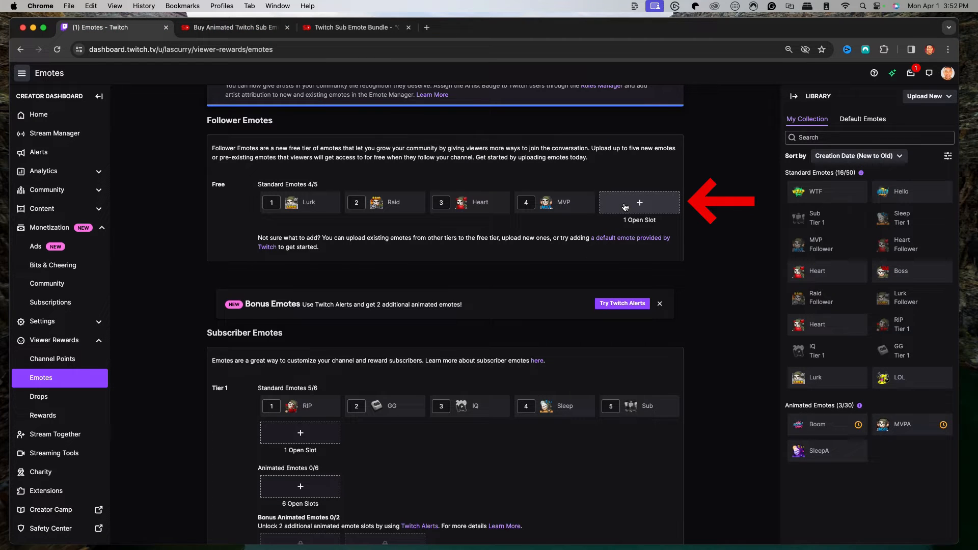
Step: Start a Follower Emote upload for the empty follower slot and bring up the file picker
click(639, 202)
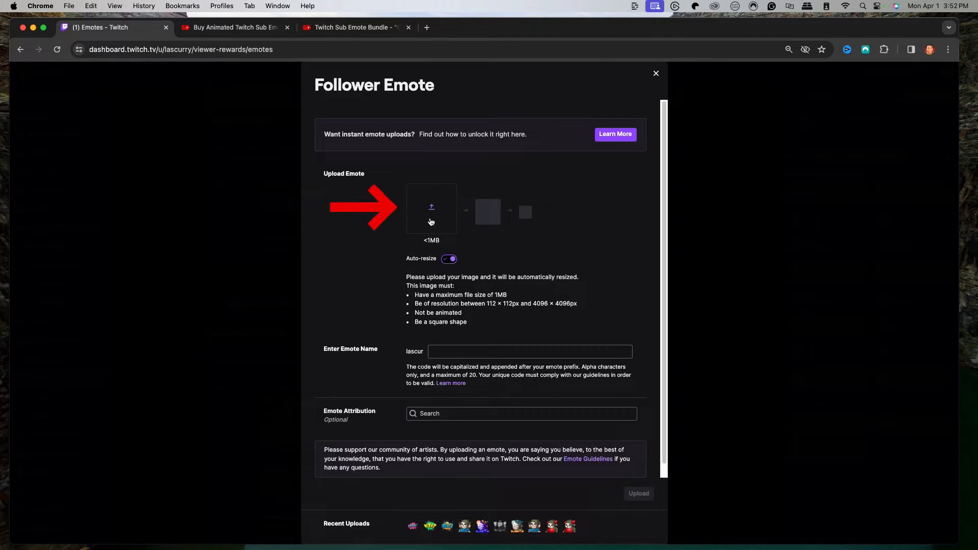
click(431, 208)
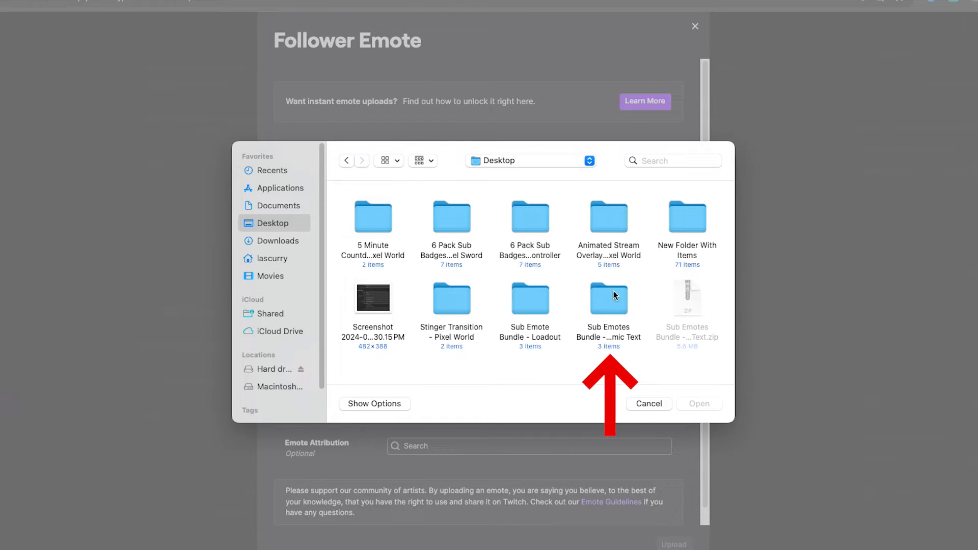
mouse_move(620, 298)
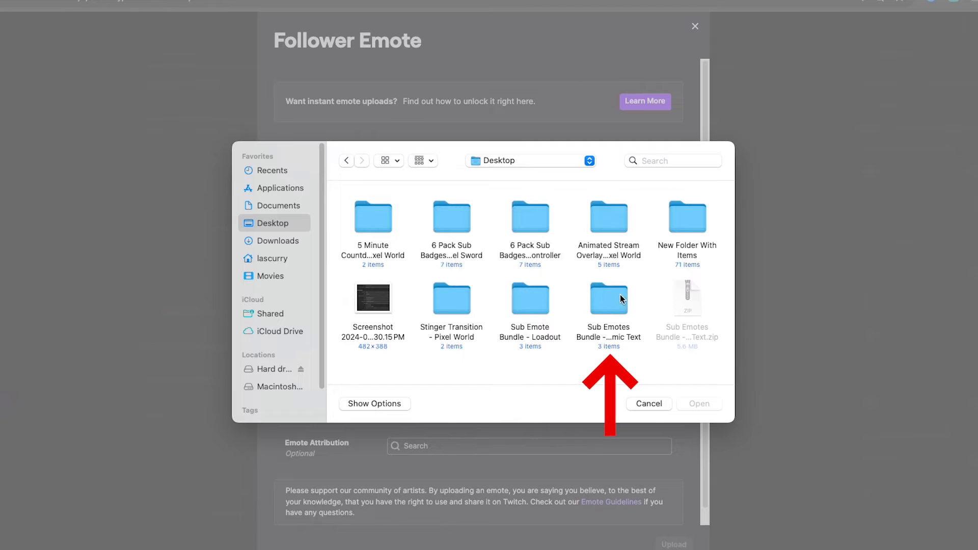
Step: Upload Sub Emotes Bundle > Static > Wow as the fifth follower emote named 'Wow'
double_click(609, 299)
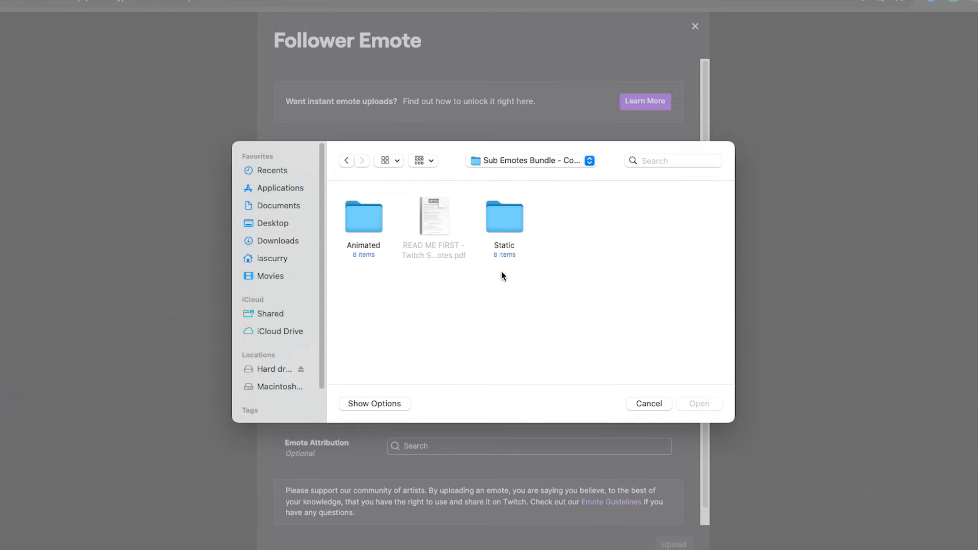
mouse_move(376, 219)
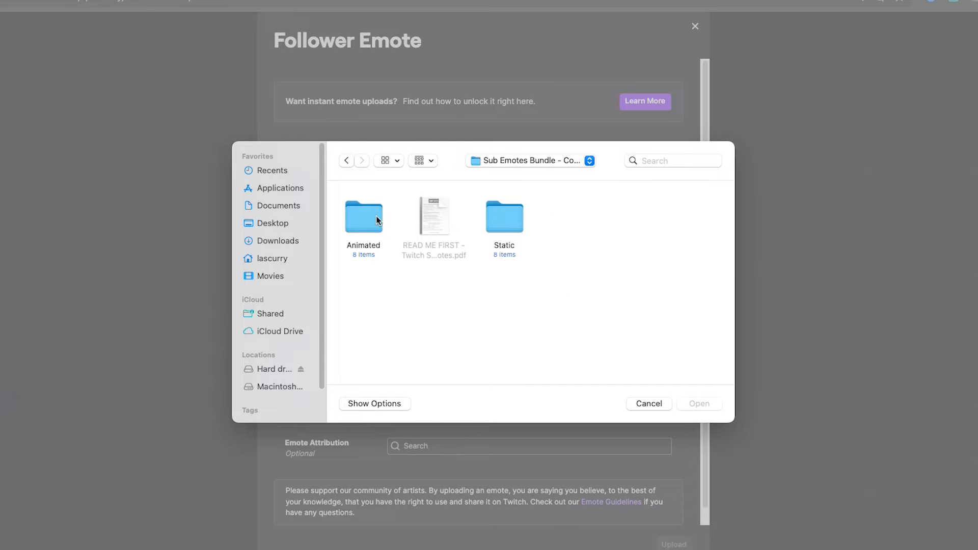
double_click(505, 218)
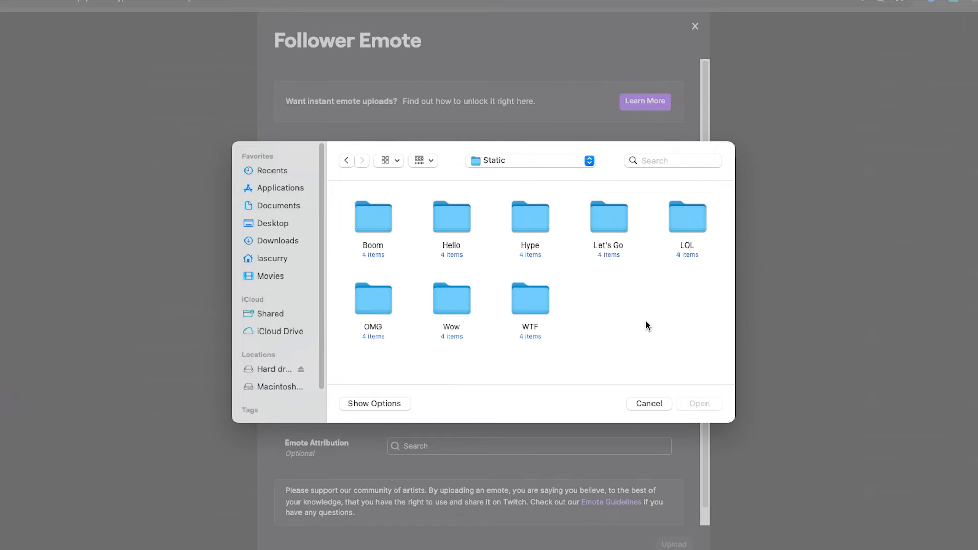
double_click(452, 298)
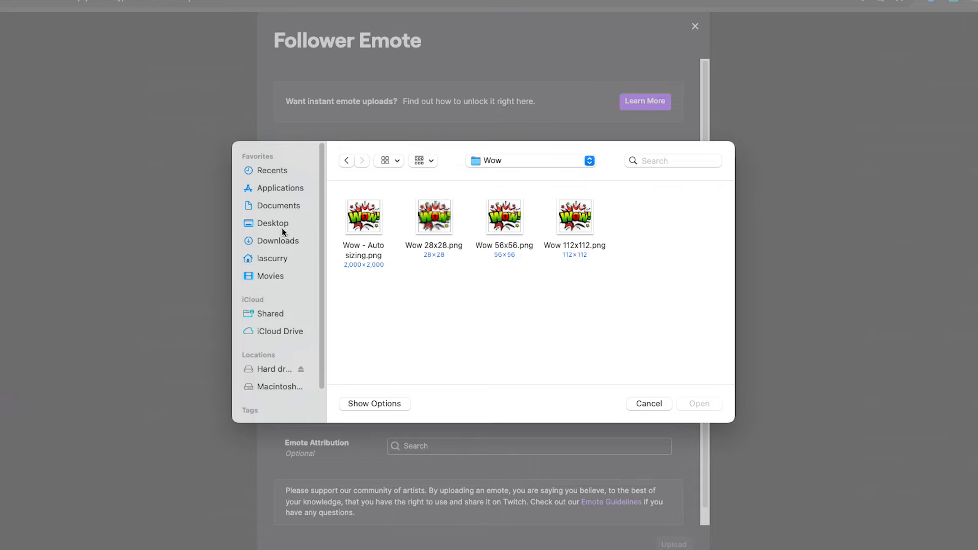
mouse_move(554, 255)
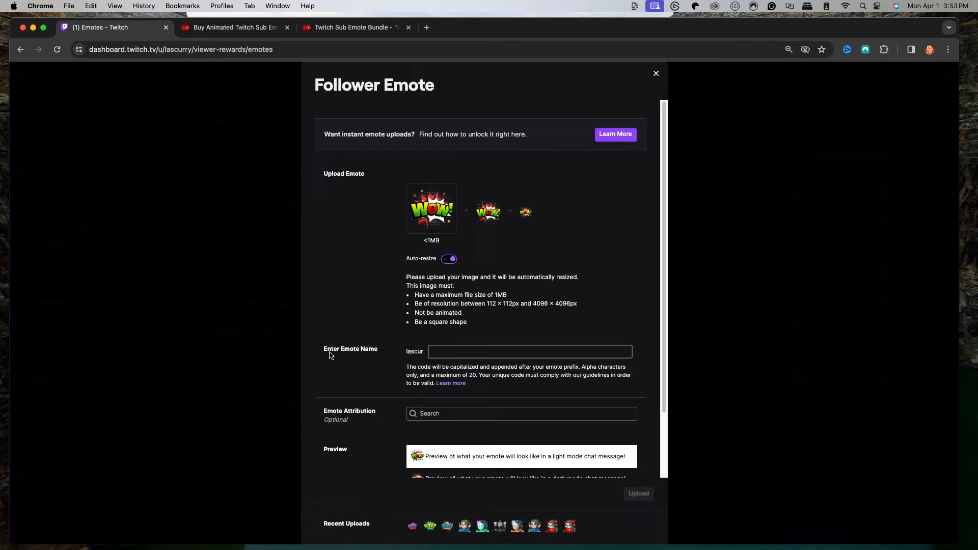
text(Wo)
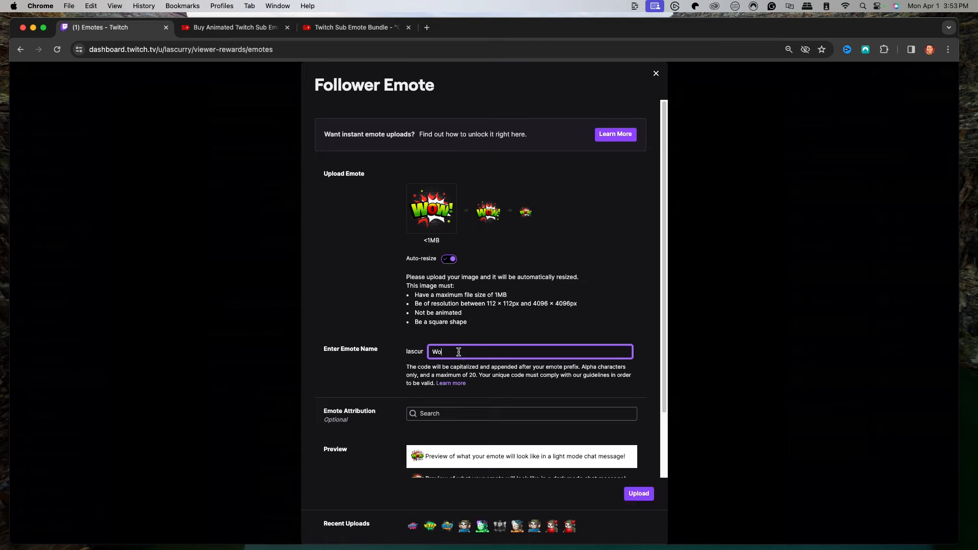
text(w)
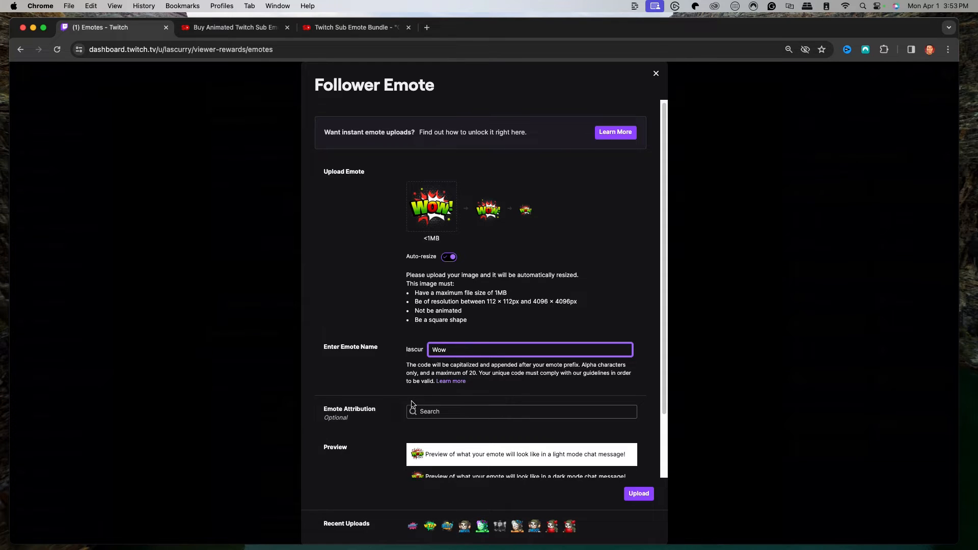
click(638, 493)
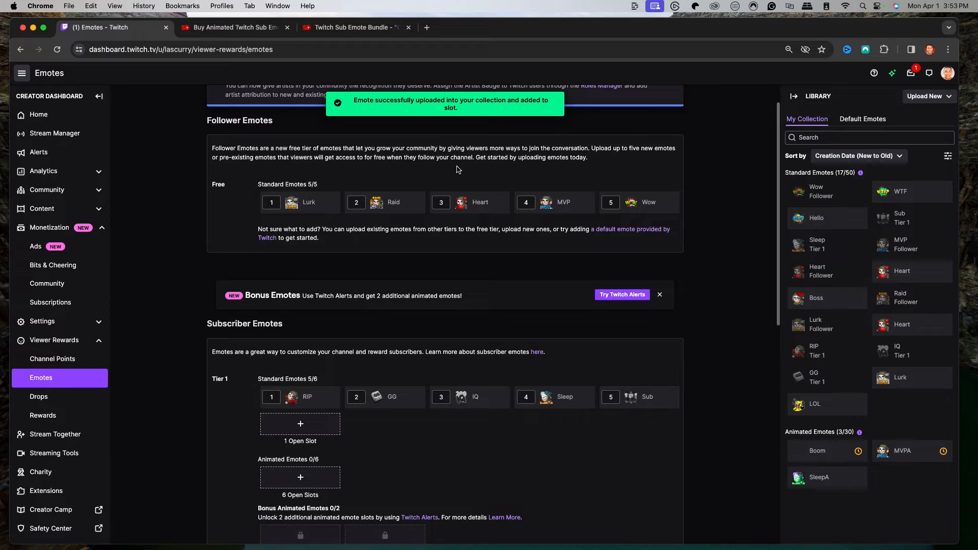
scroll(down, 3)
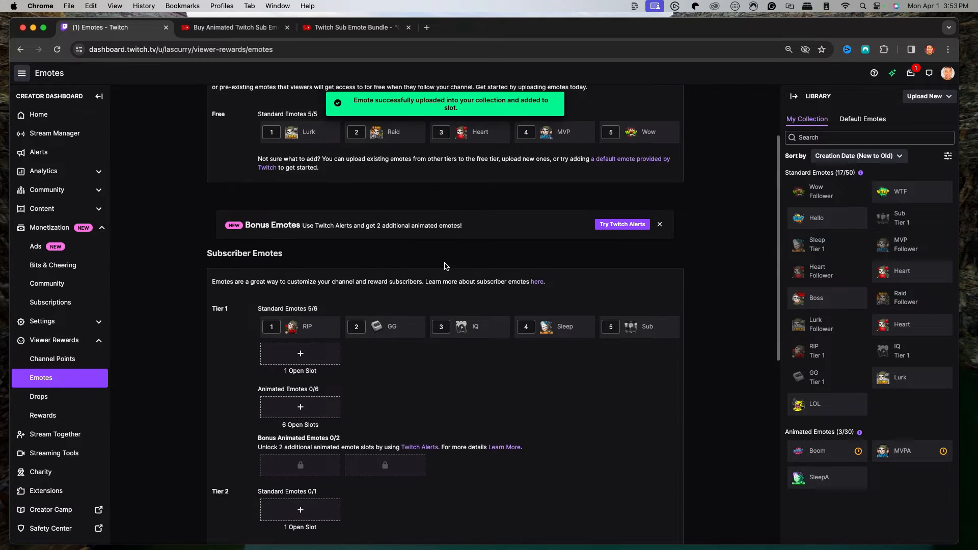
scroll(down, 3)
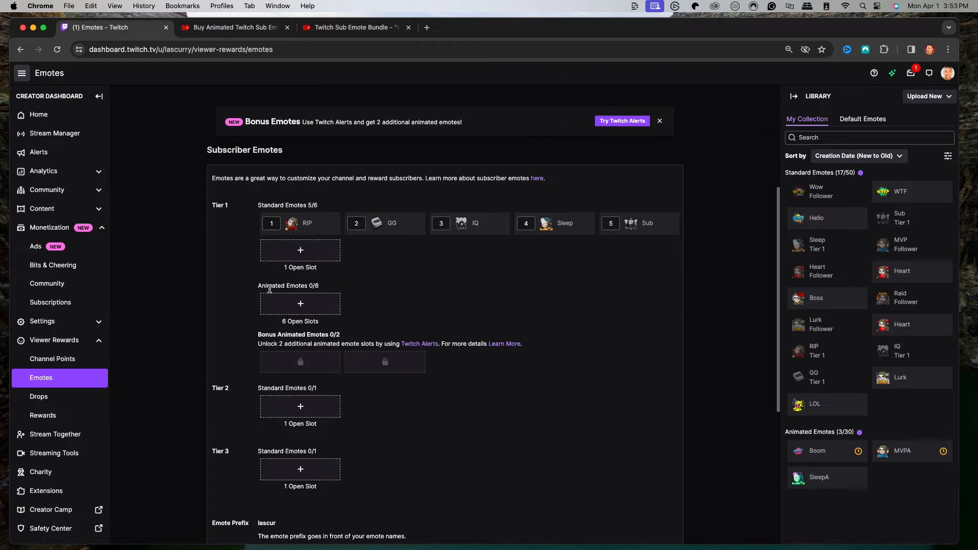
Step: Load Static > Hype > 'Hype 112x112.png' into the open Tier 1 standard emote slot
click(300, 251)
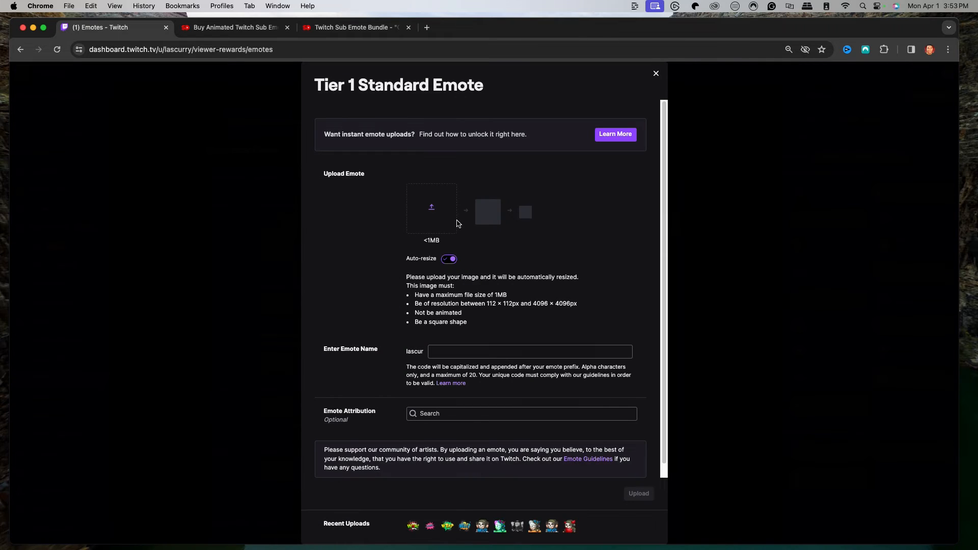
click(431, 207)
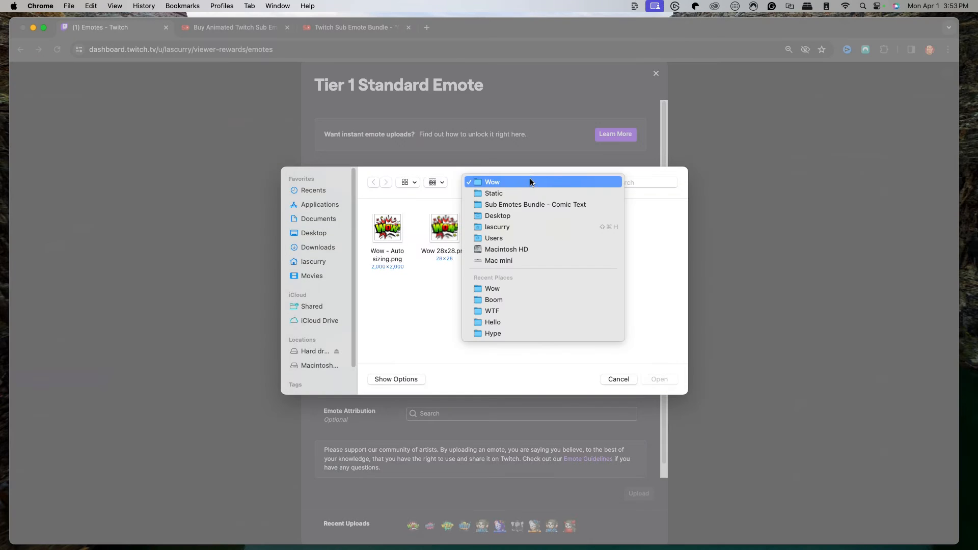
click(493, 193)
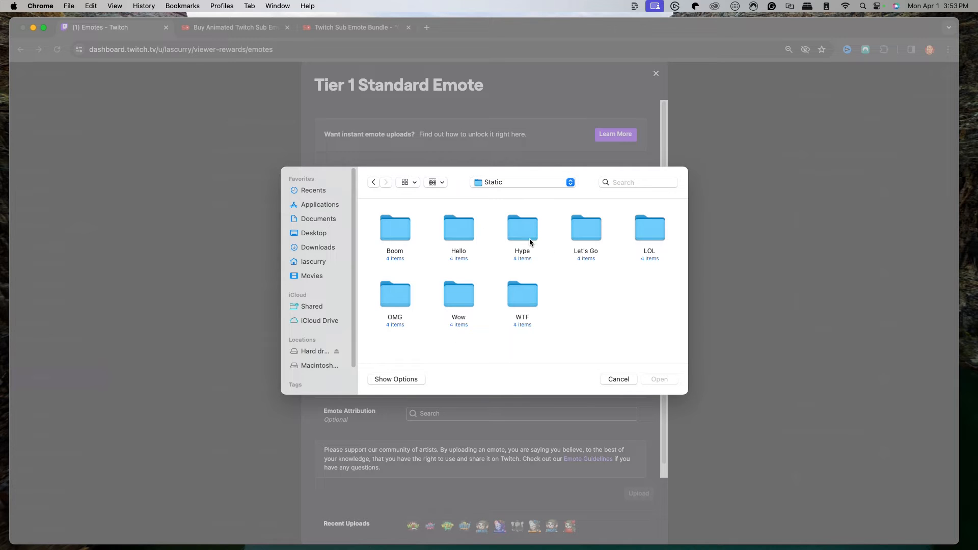
double_click(522, 227)
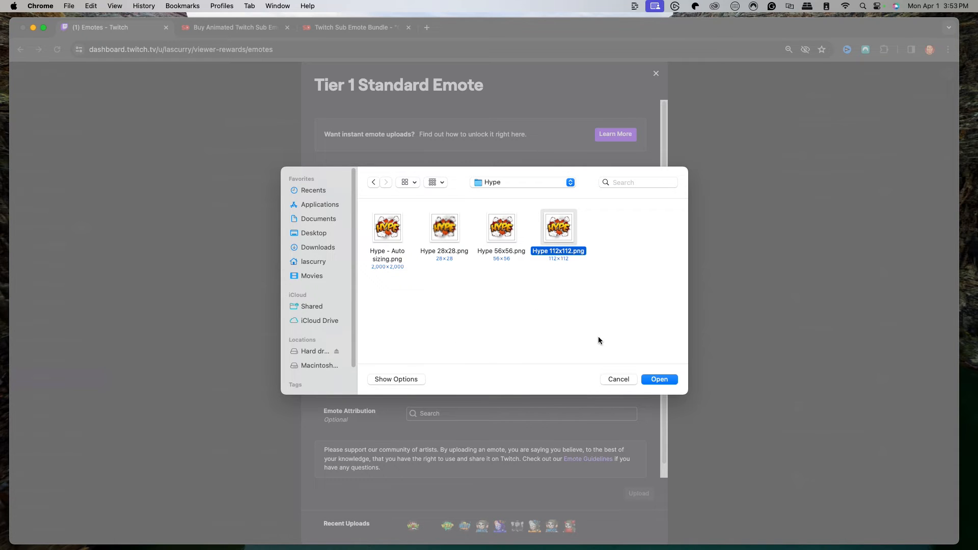
click(659, 379)
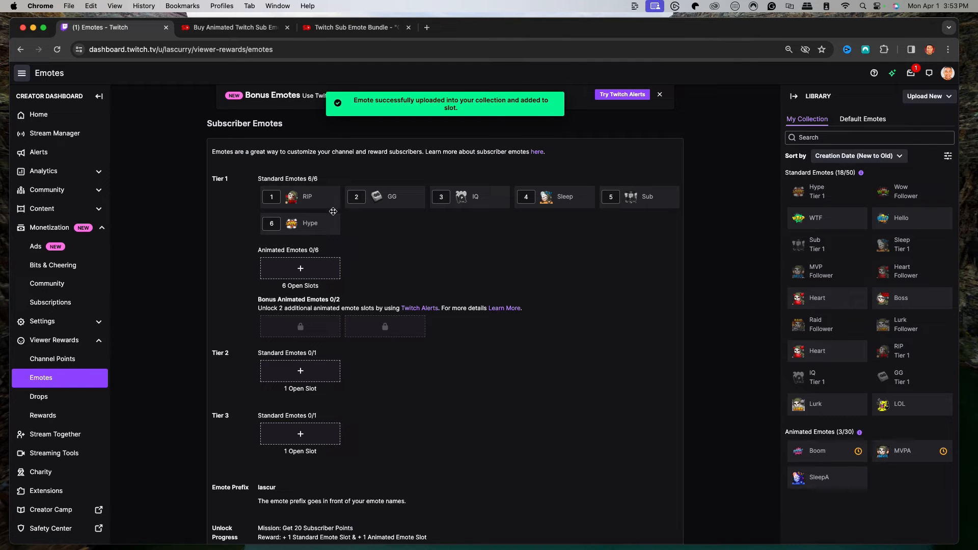
Step: Upload the bundle's OMG .gif as an animated emote named 'OMG'
click(300, 268)
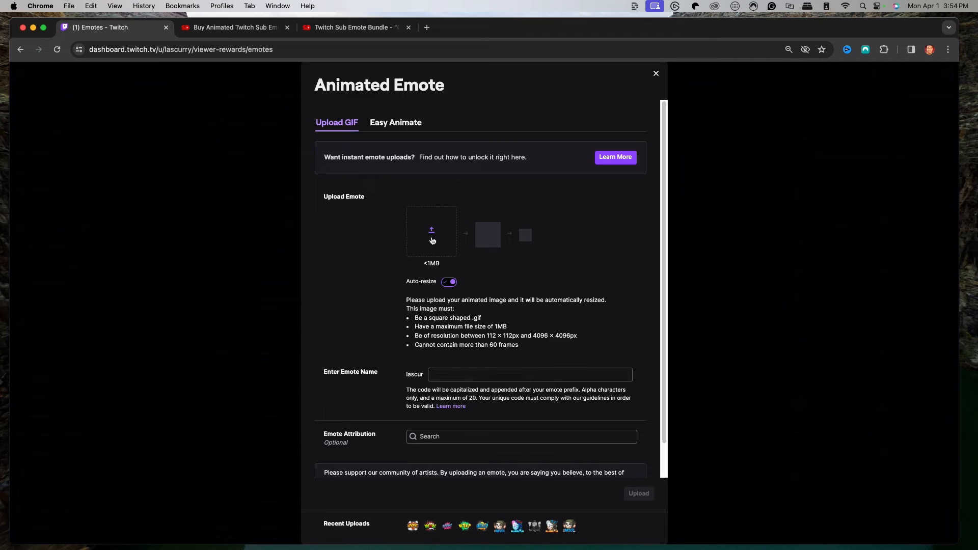
mouse_move(436, 239)
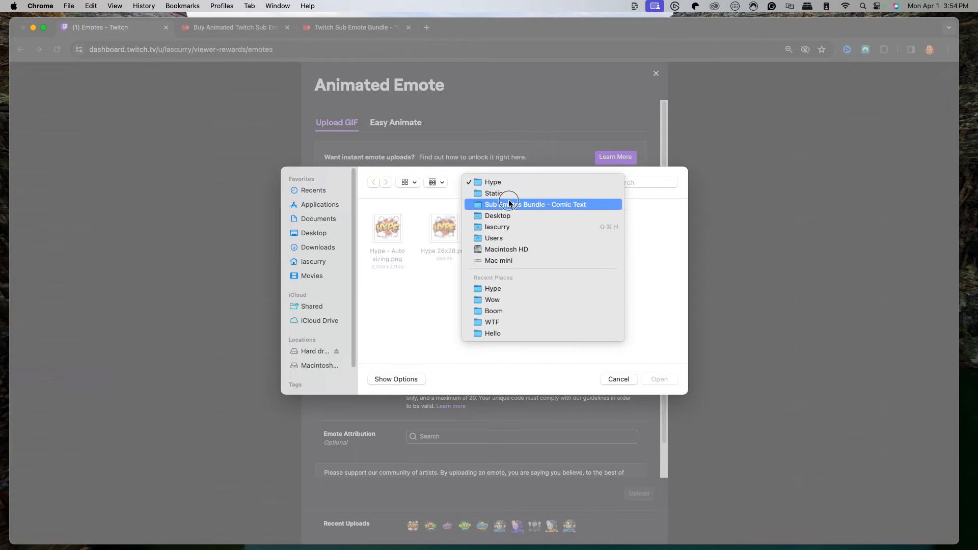
click(535, 203)
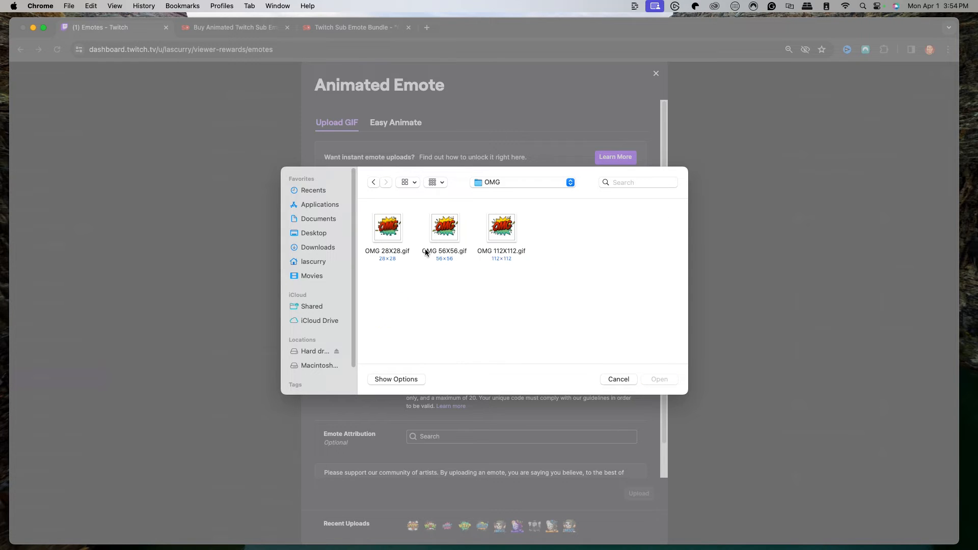
click(617, 379)
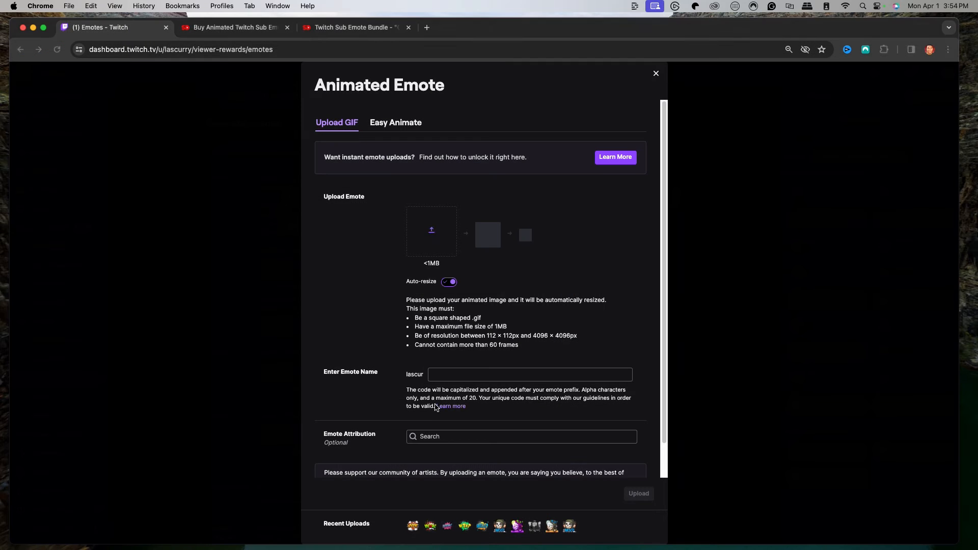
click(431, 232)
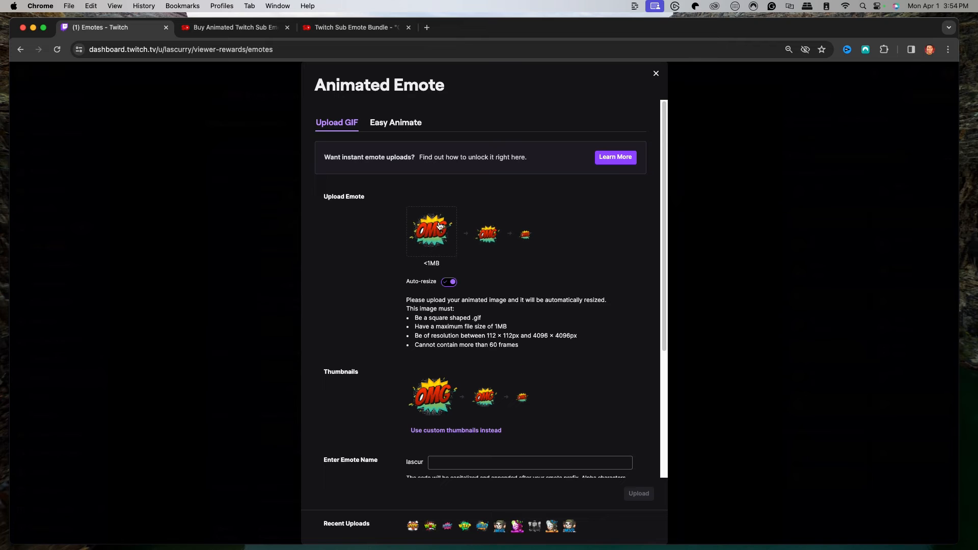
click(529, 463)
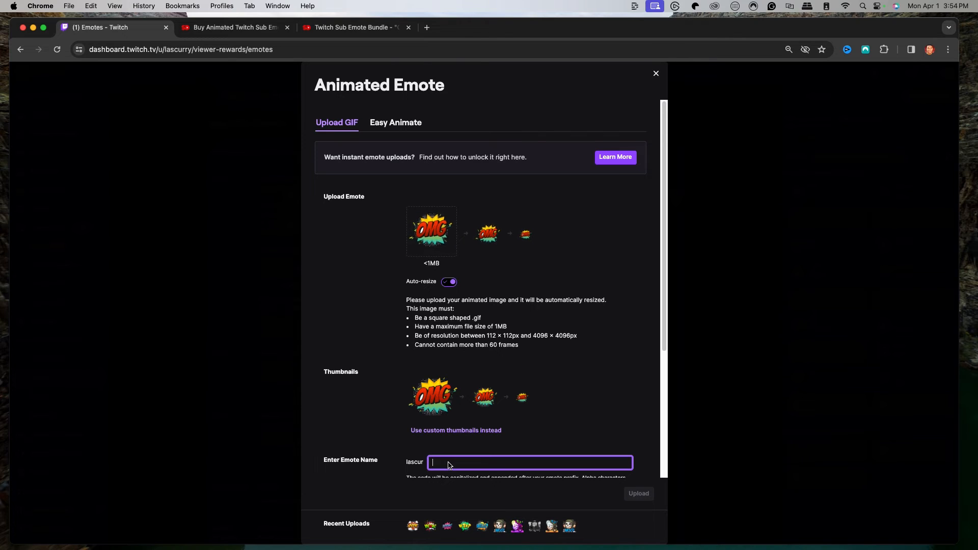
text(OMG)
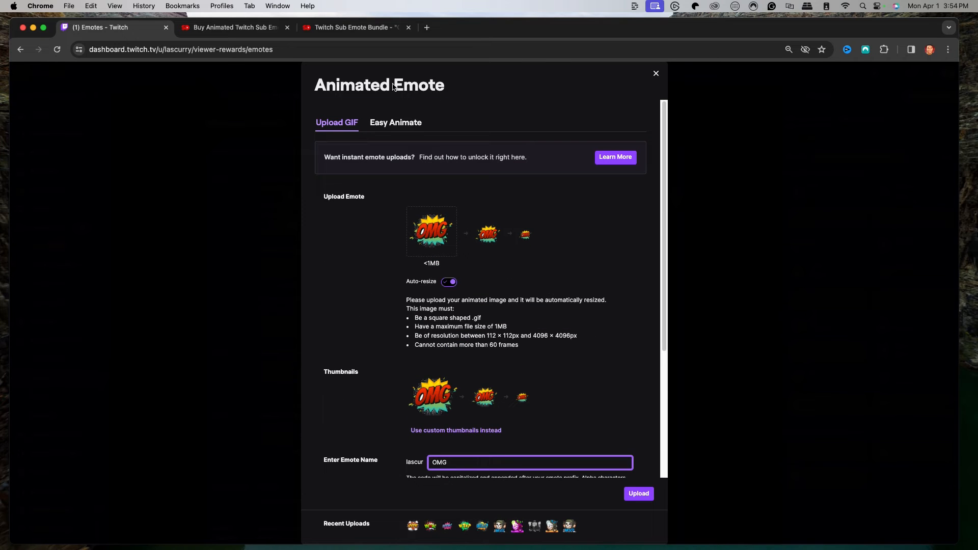
click(395, 123)
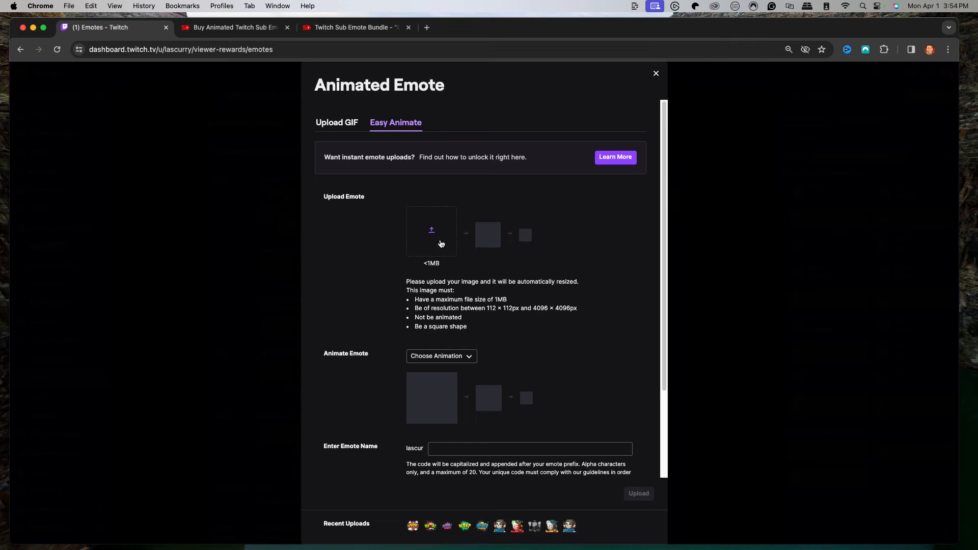
Step: Load Static > Let's Go 112x112.png into Easy Animate, try Rave, then settle on the Roll animation
click(431, 231)
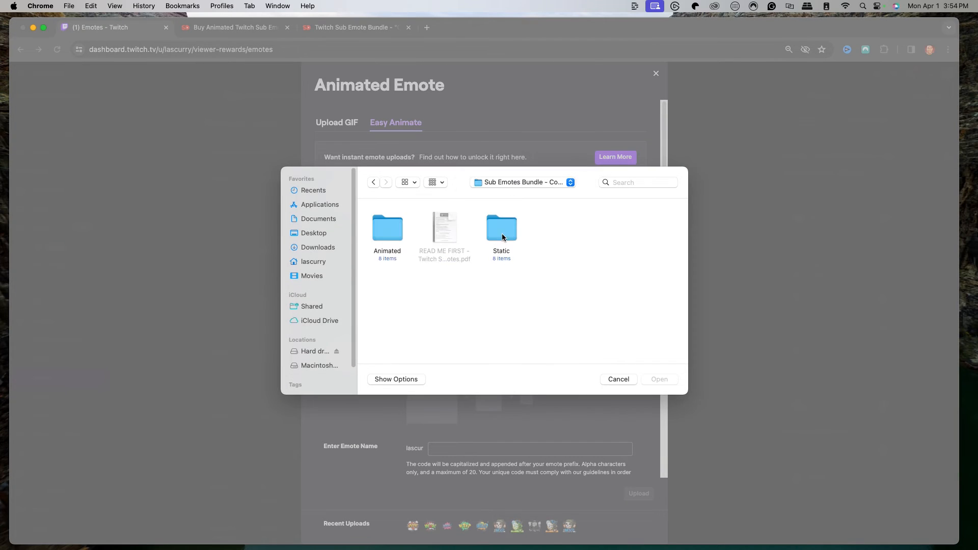
double_click(501, 227)
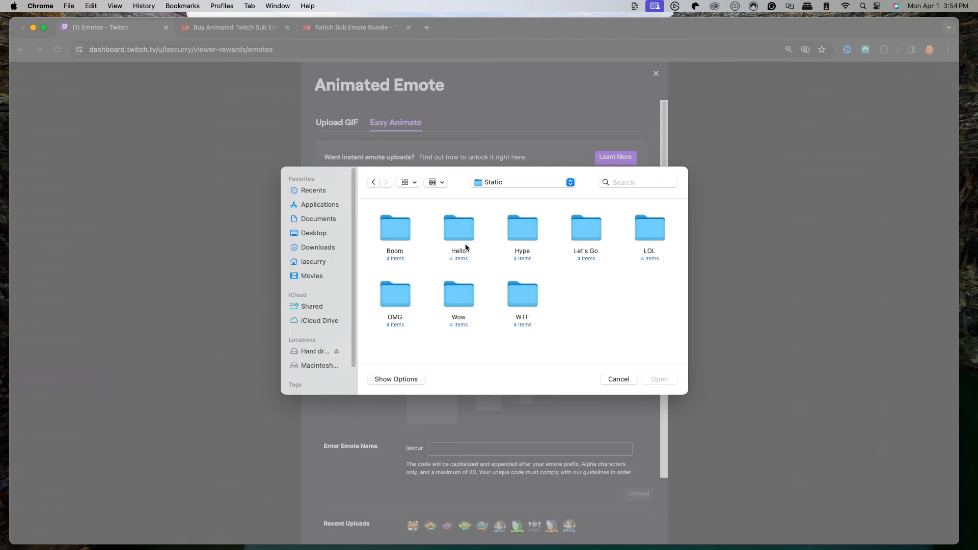
double_click(585, 227)
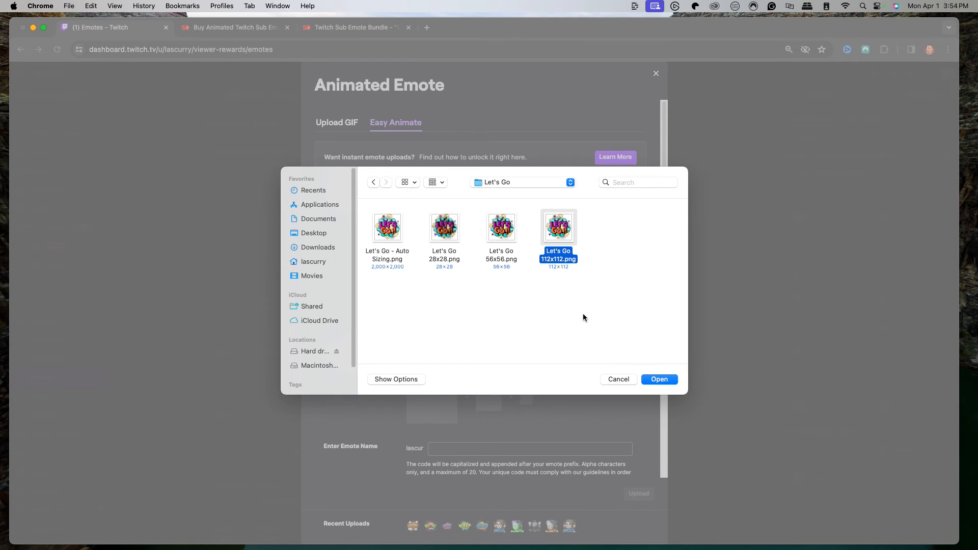
click(660, 379)
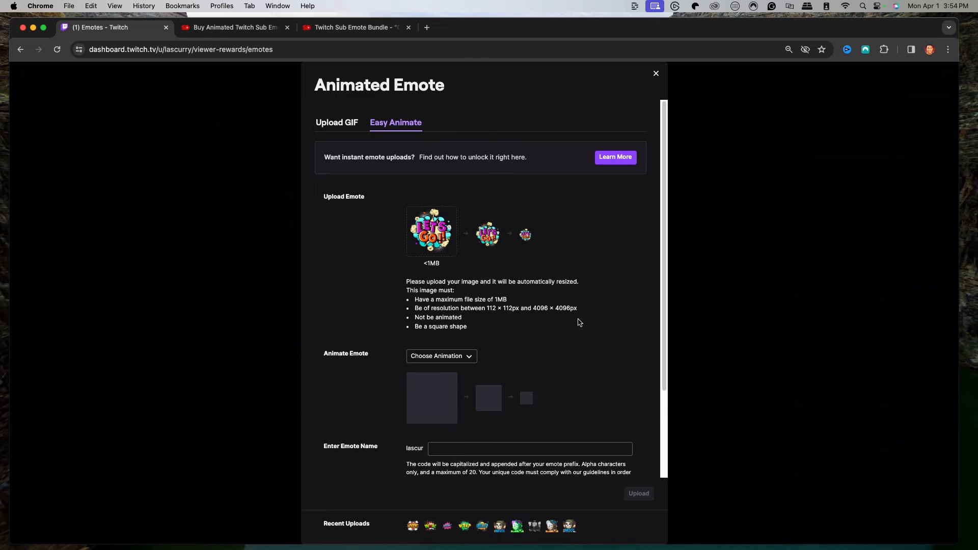
click(440, 356)
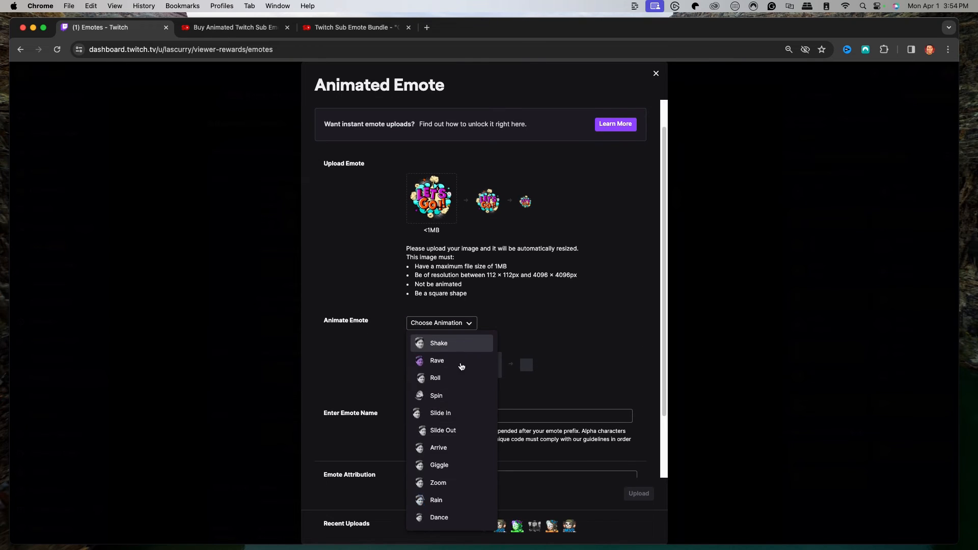
mouse_move(430, 528)
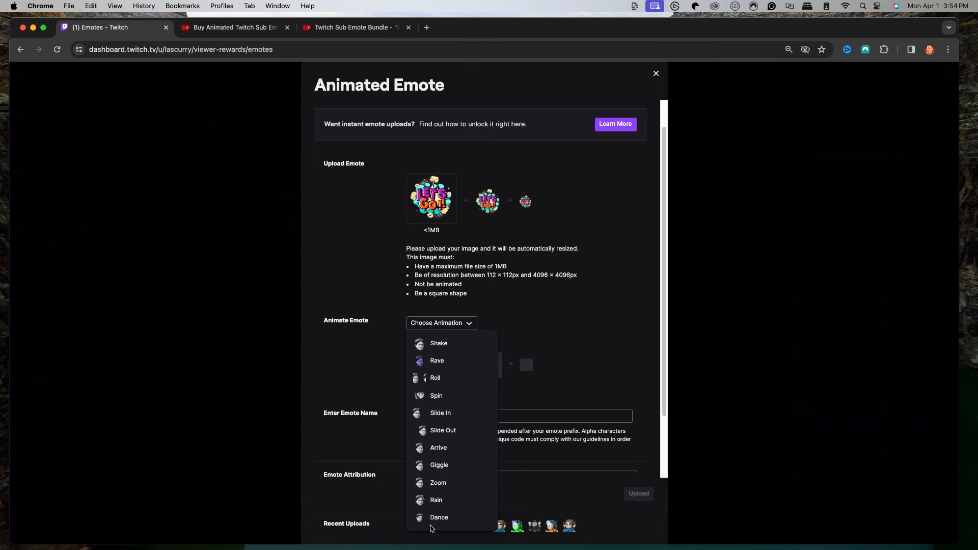
click(437, 361)
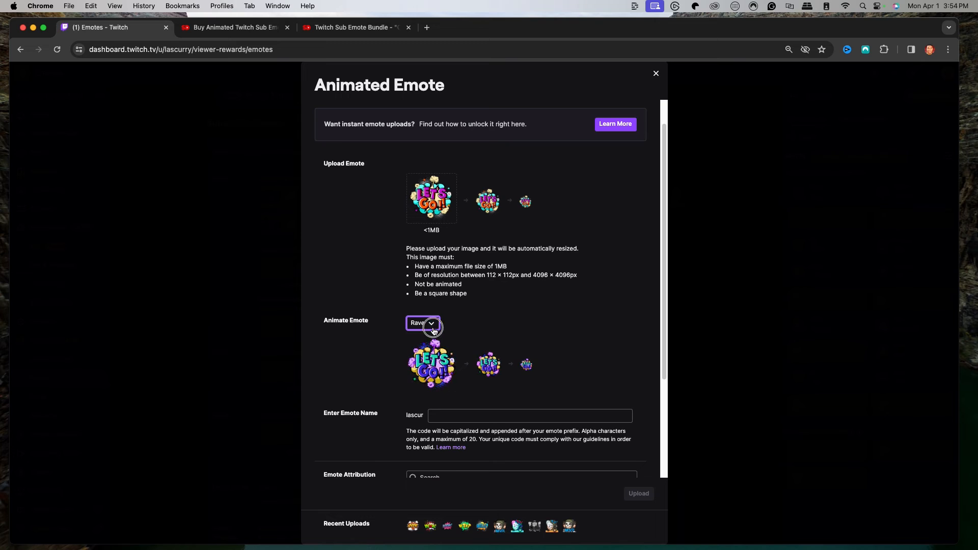
click(421, 323)
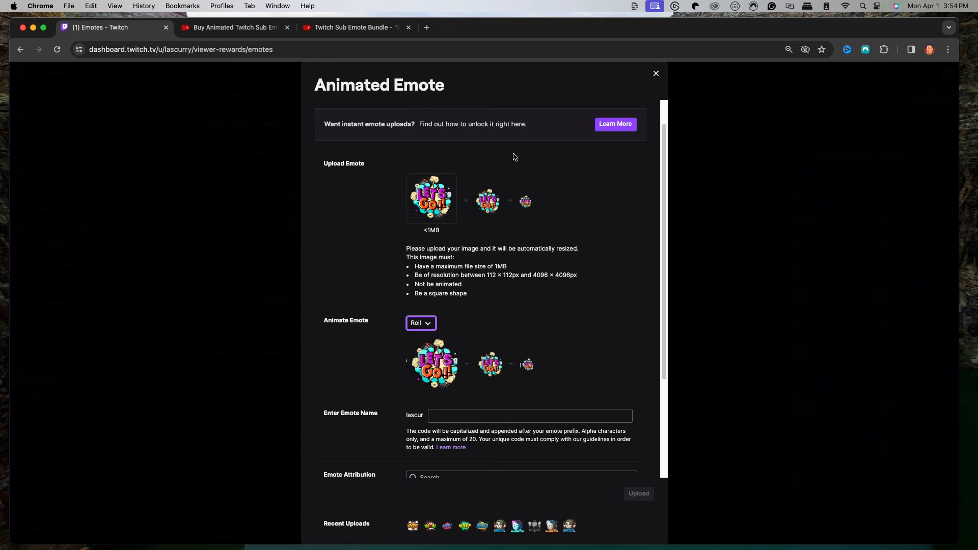
Step: Name the Roll-animated Let's Go emote 'letsgo'
click(529, 413)
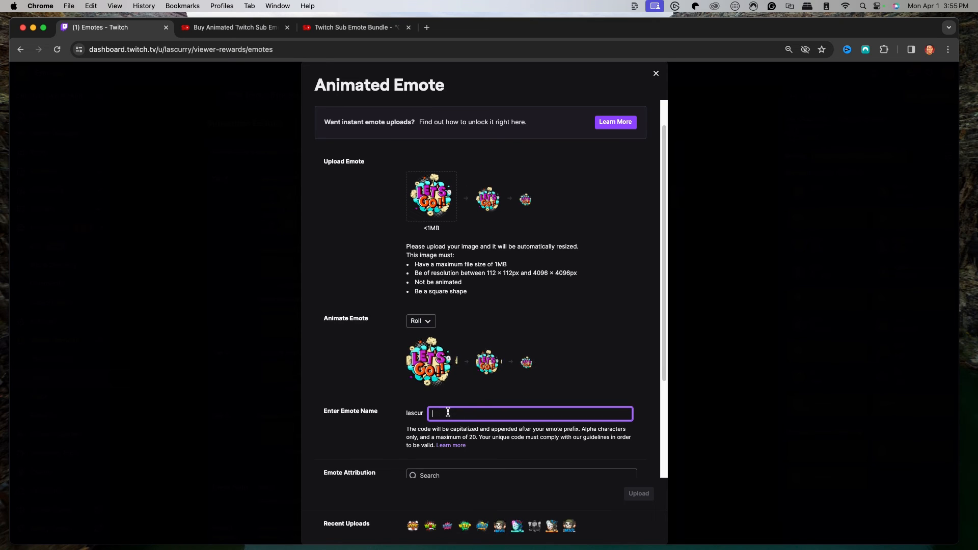
text(lets)
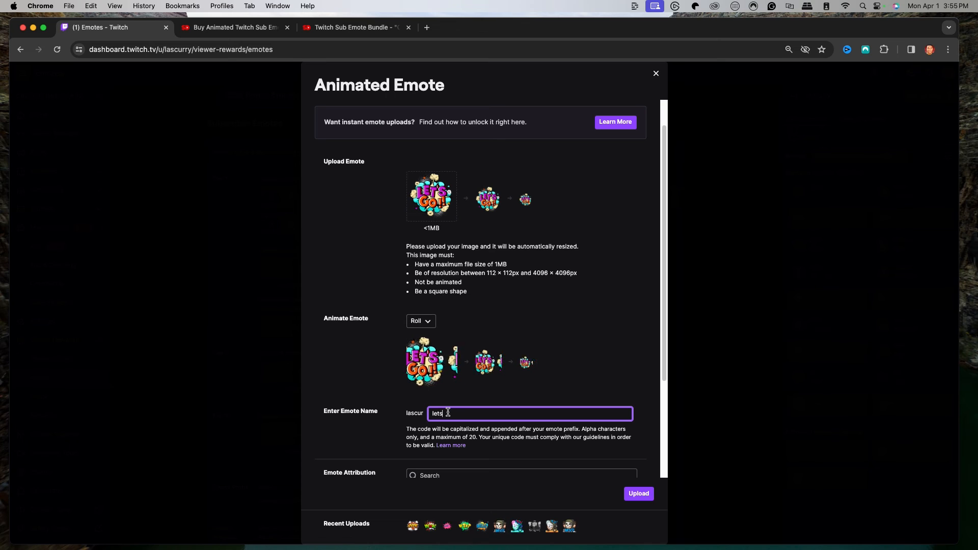
text(go)
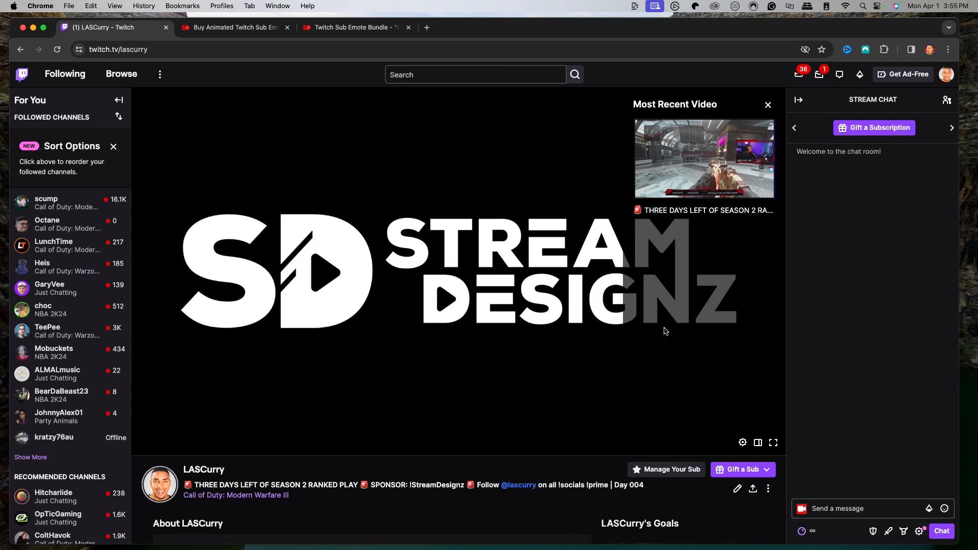
Step: From the chat emote picker, add the new Hype emote to a chat message
click(930, 509)
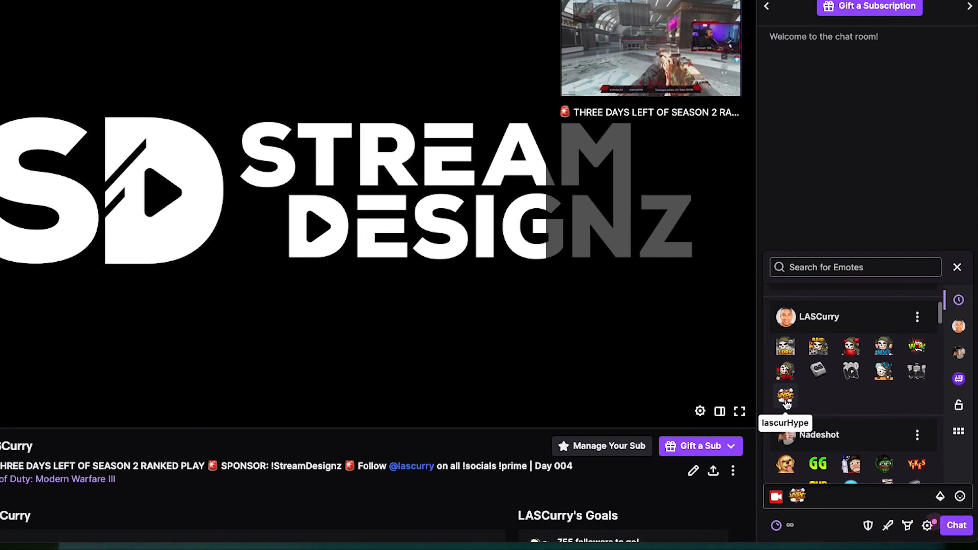
click(786, 396)
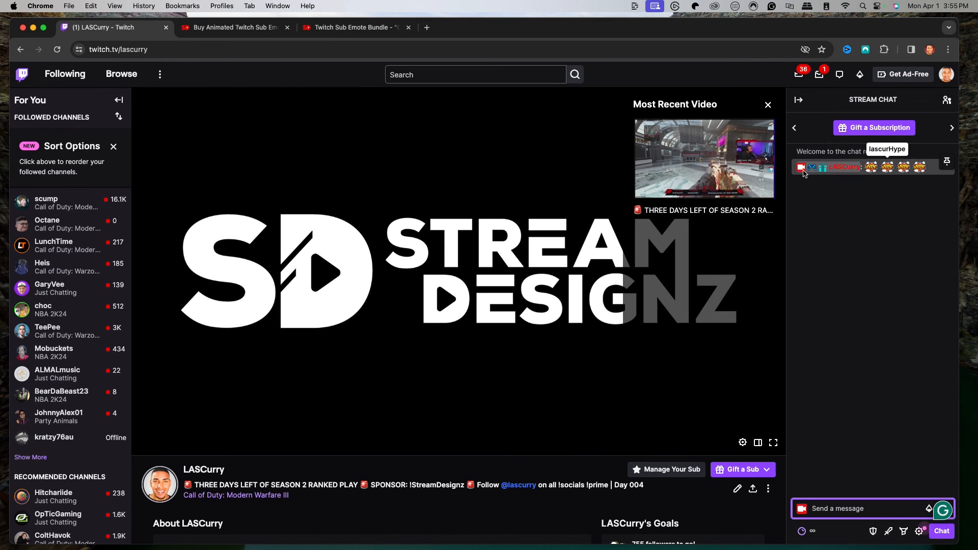
mouse_move(815, 174)
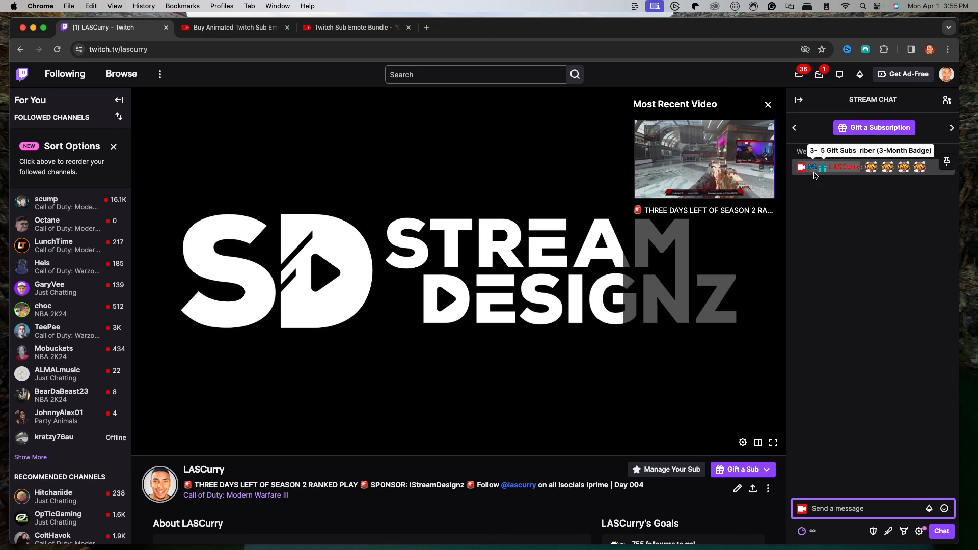